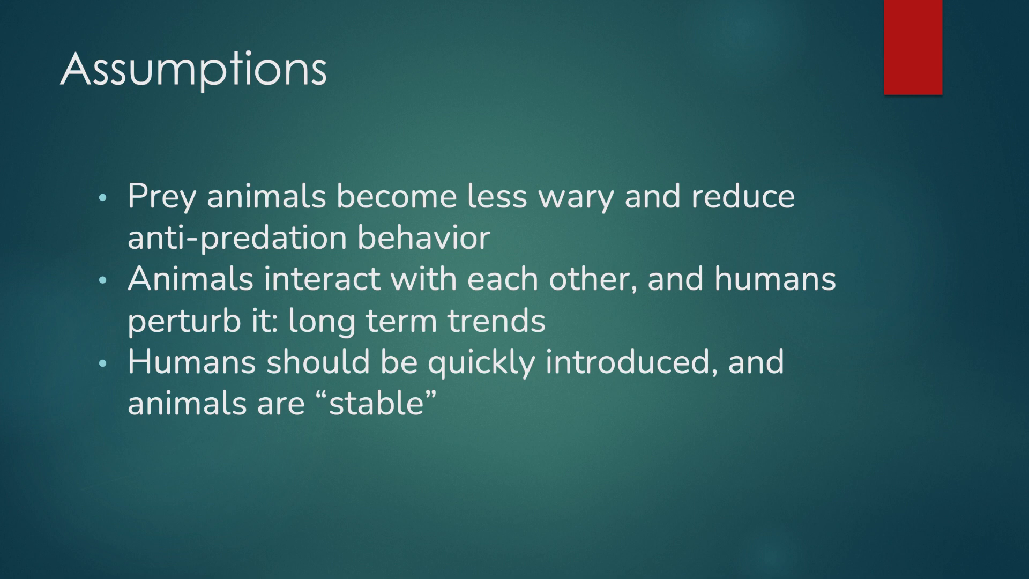
Advance through the slides past the references to the closing 'Thank You!' slide
key(Right)
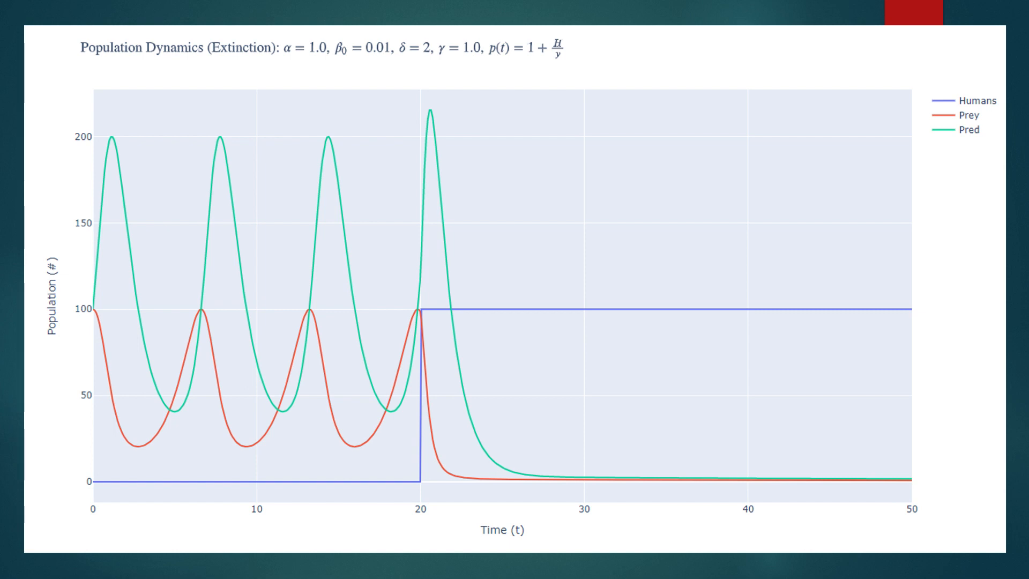
key(Right)
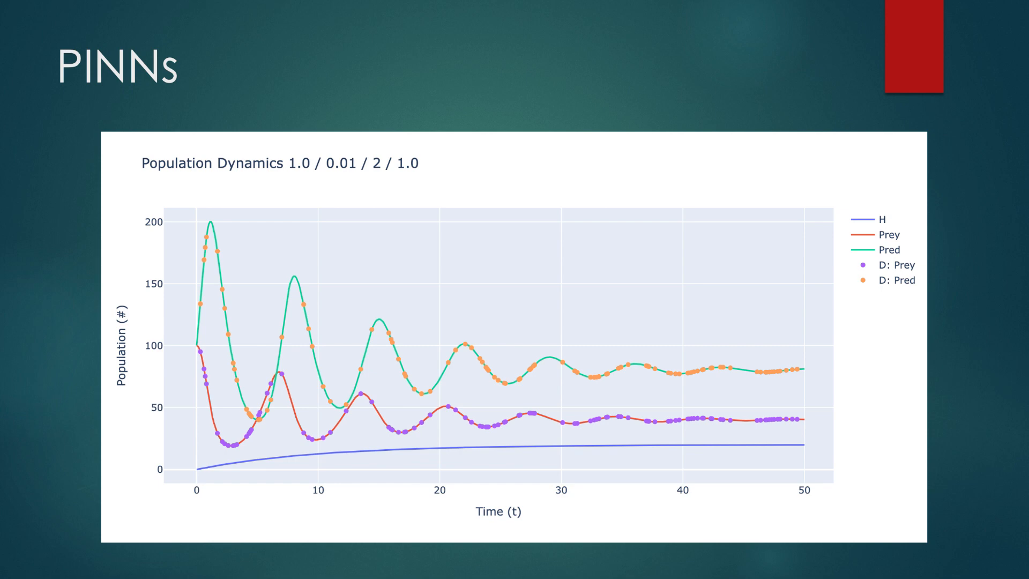
key(Right)
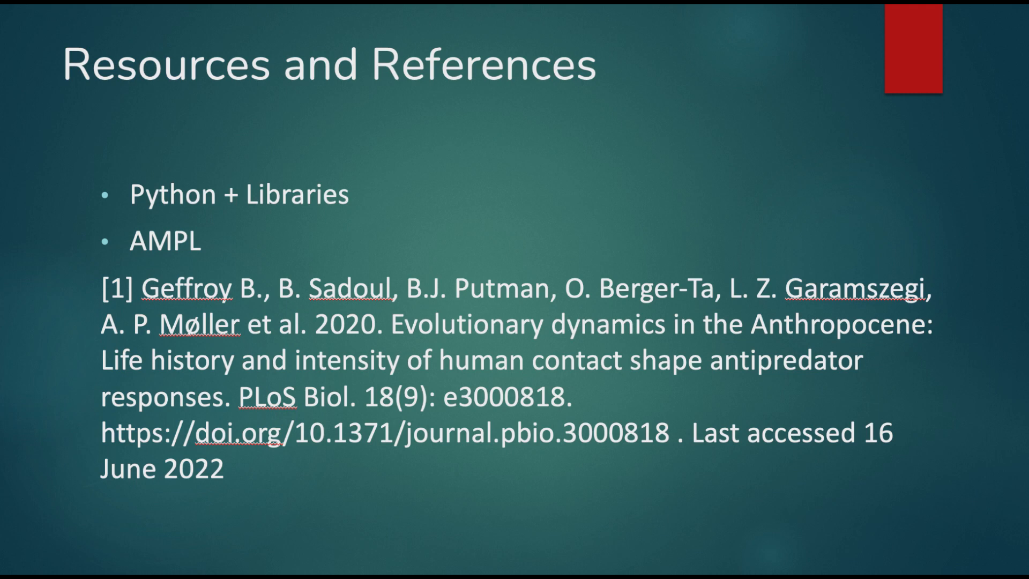
key(Right)
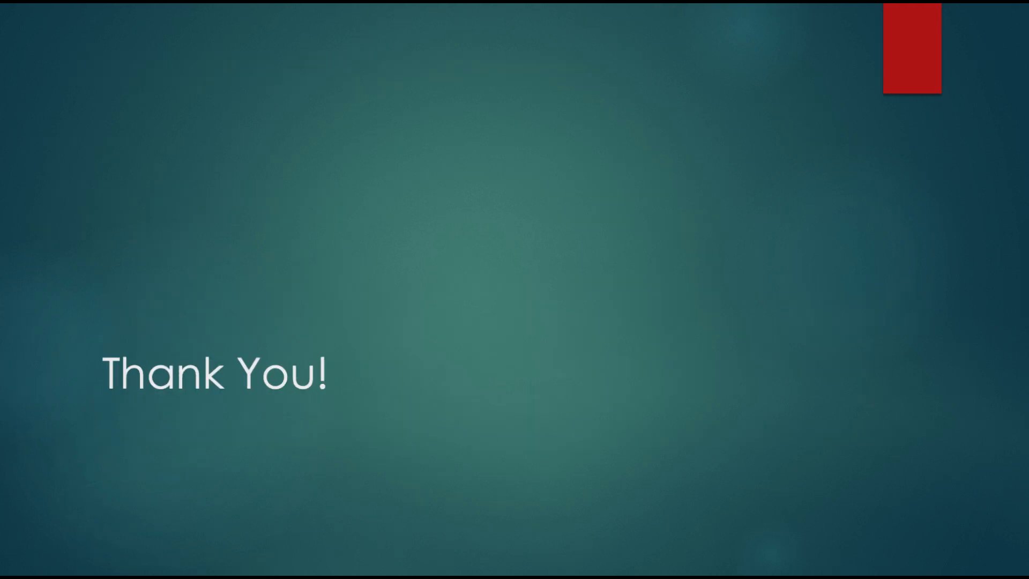